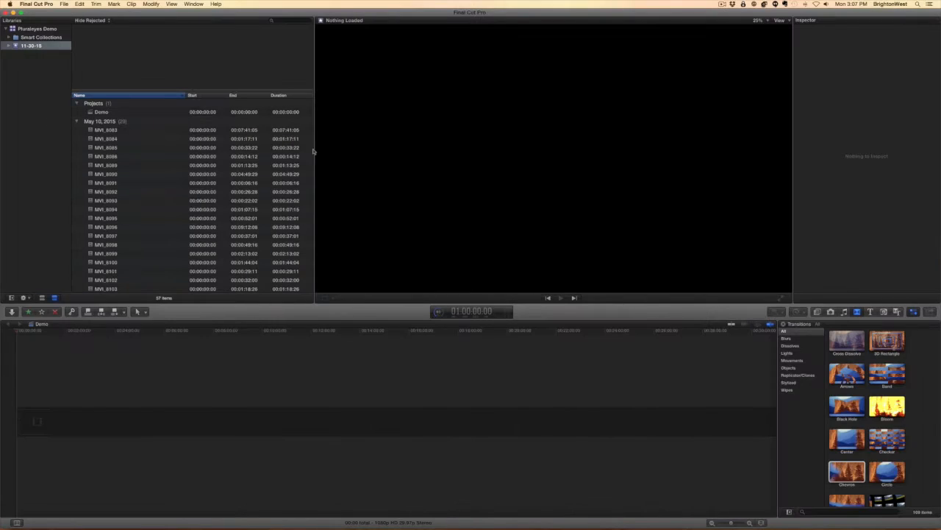
mouse_move(88, 53)
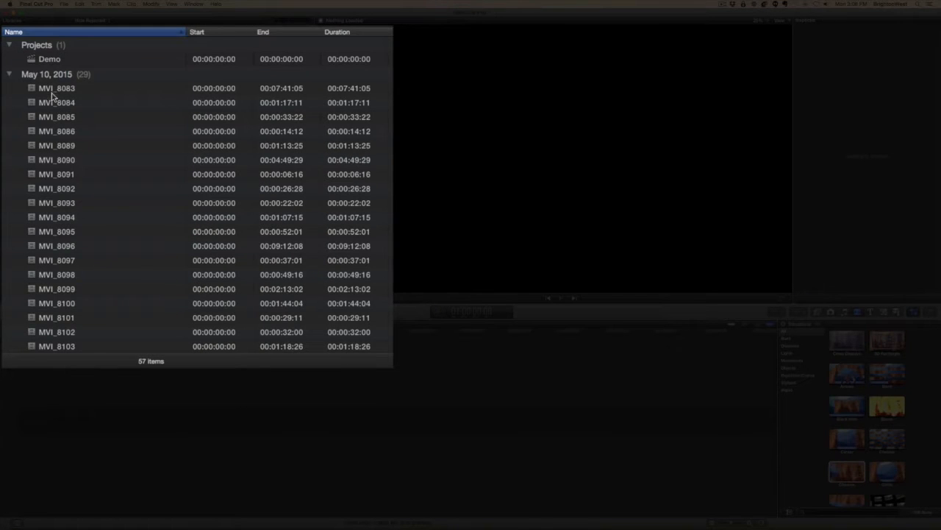
- Scroll through the event browser's MVI camera clips and STE audio clips
scroll("down", 3)
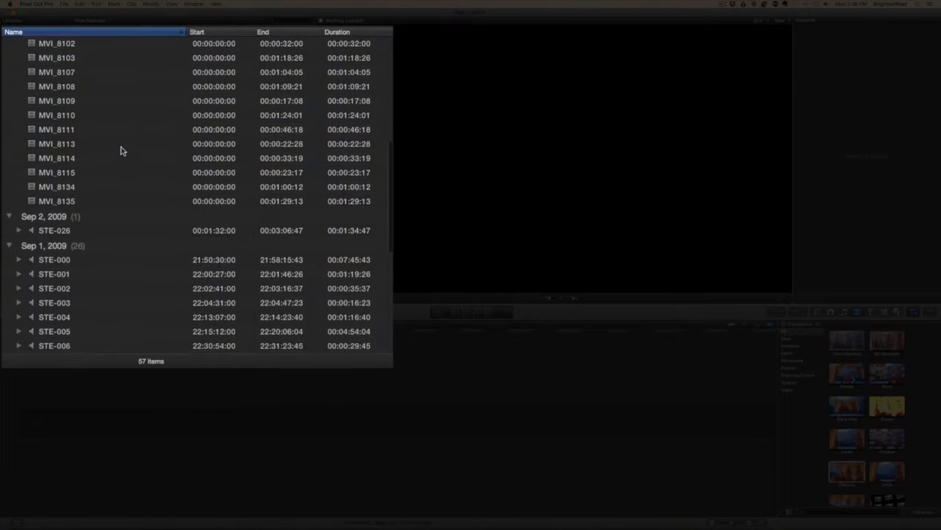
scroll("down", 3)
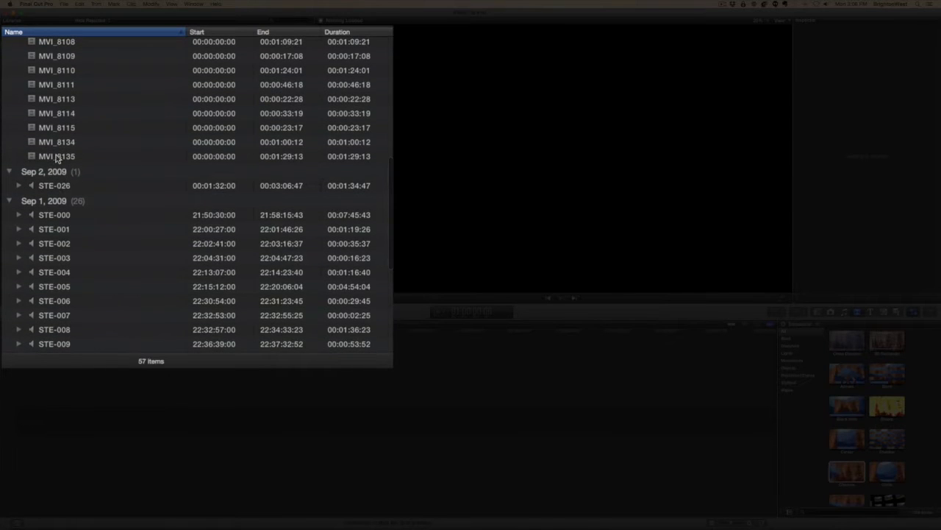
scroll("up", 3)
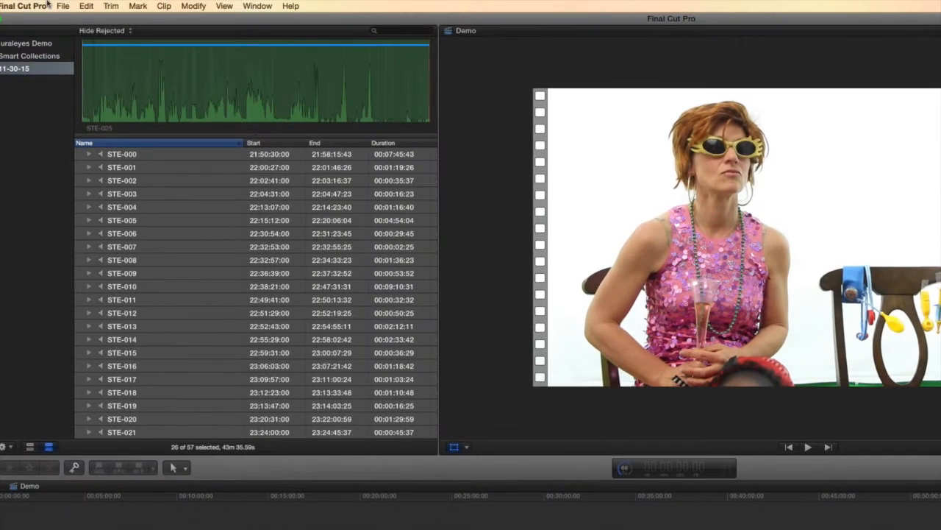
- Export the Demo project as XML into the Pluraleyes, original idea folder
left_click(62, 5)
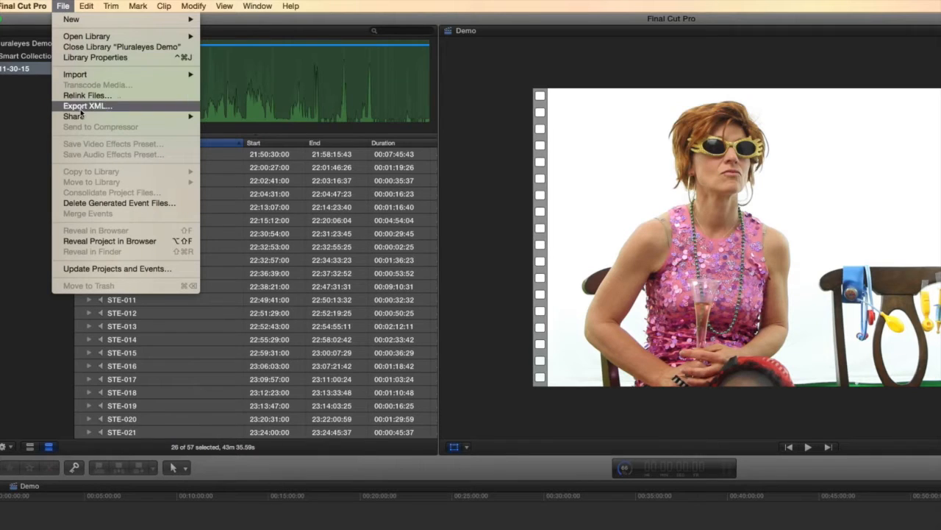
left_click(87, 106)
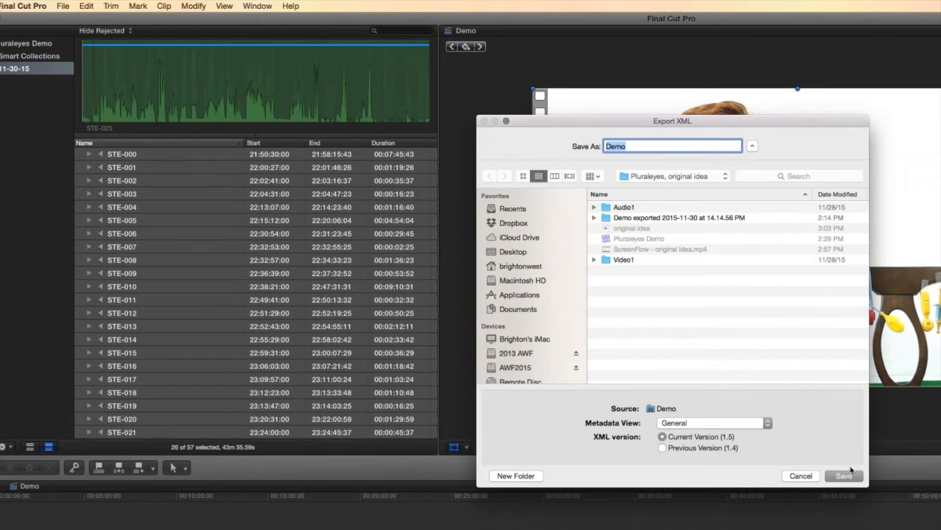
left_click(844, 475)
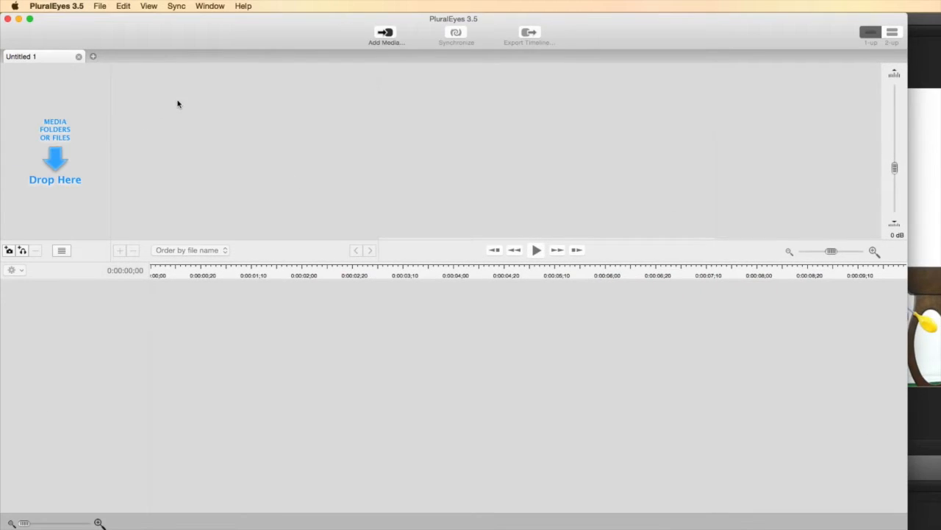
- Create a new PluralEyes project from the exported Demo.fcpxml file
left_click(100, 5)
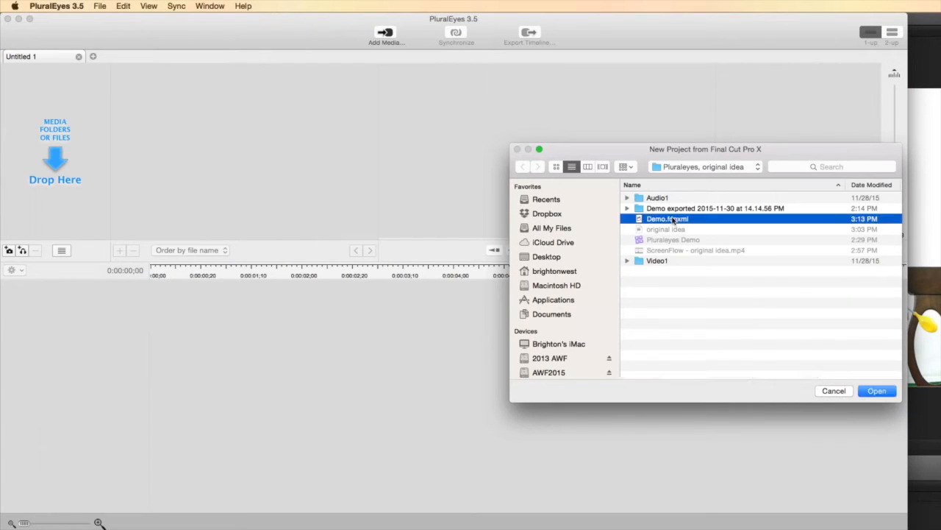
mouse_move(877, 391)
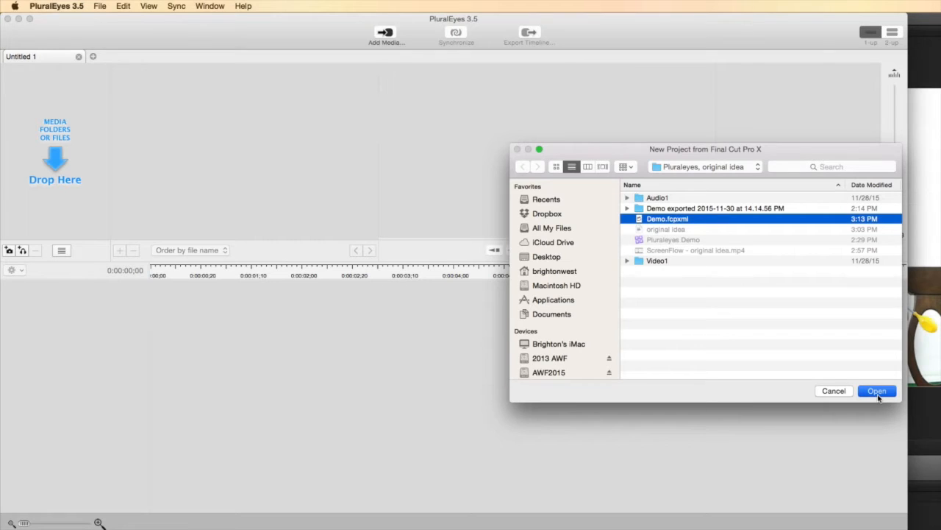
left_click(877, 392)
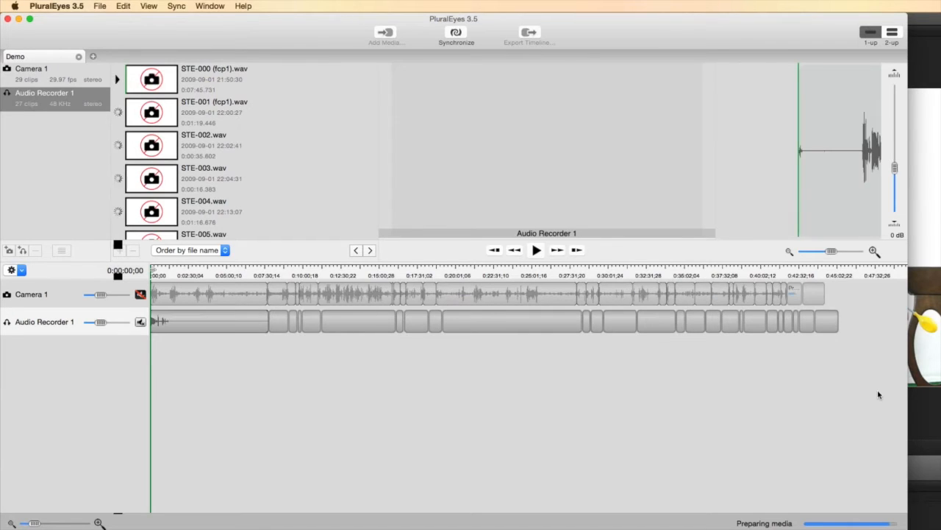
- Synchronize the camera clips with recorder audio, accepting the Short Clips Warning
left_click(456, 32)
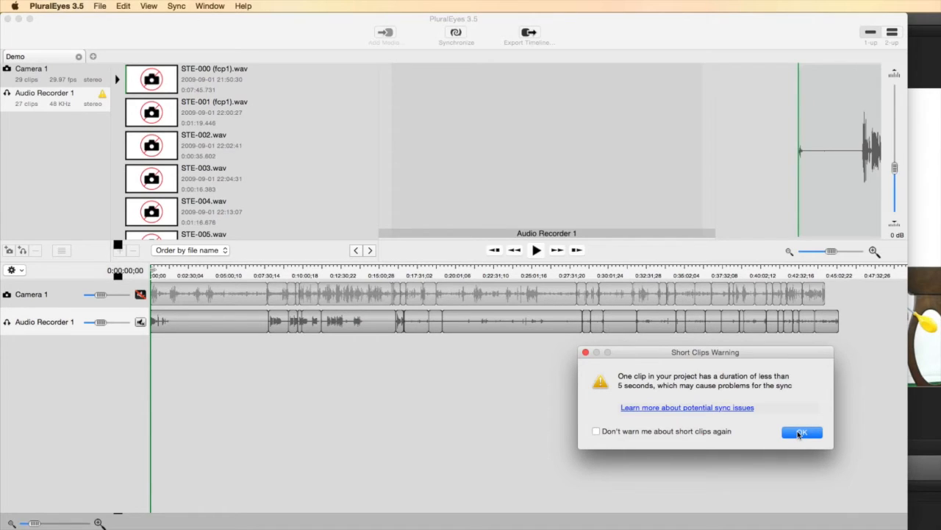
left_click(802, 432)
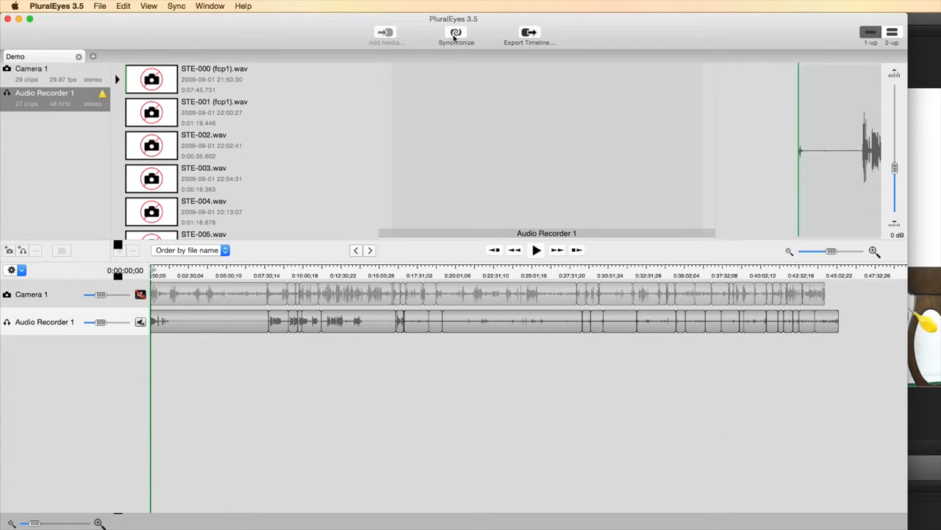
left_click(456, 35)
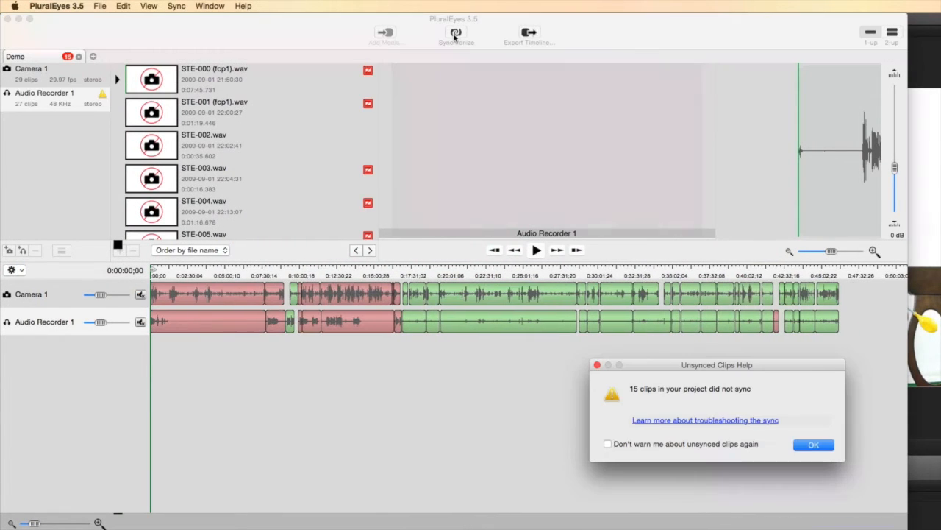
mouse_move(665, 310)
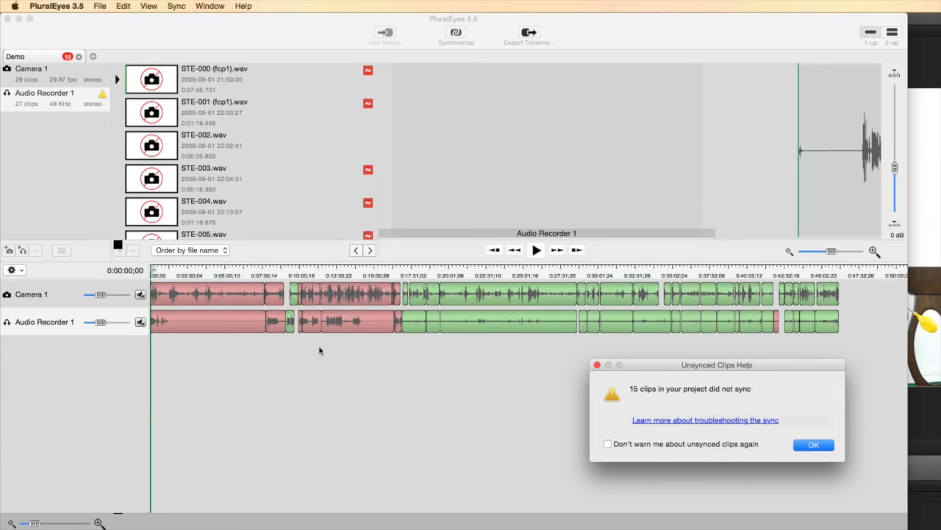
mouse_move(853, 388)
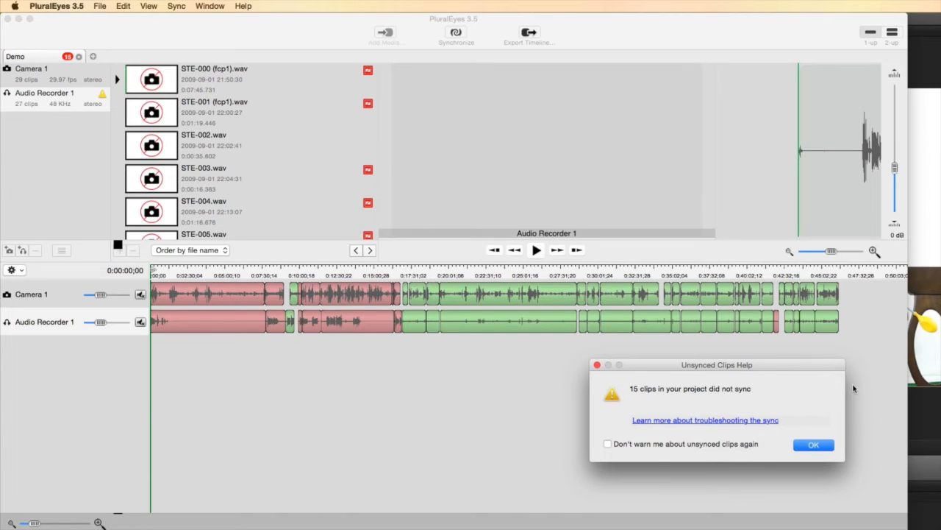
- Dismiss the Unsynced Clips Help notice about the 15 unmatched clips
left_click(813, 444)
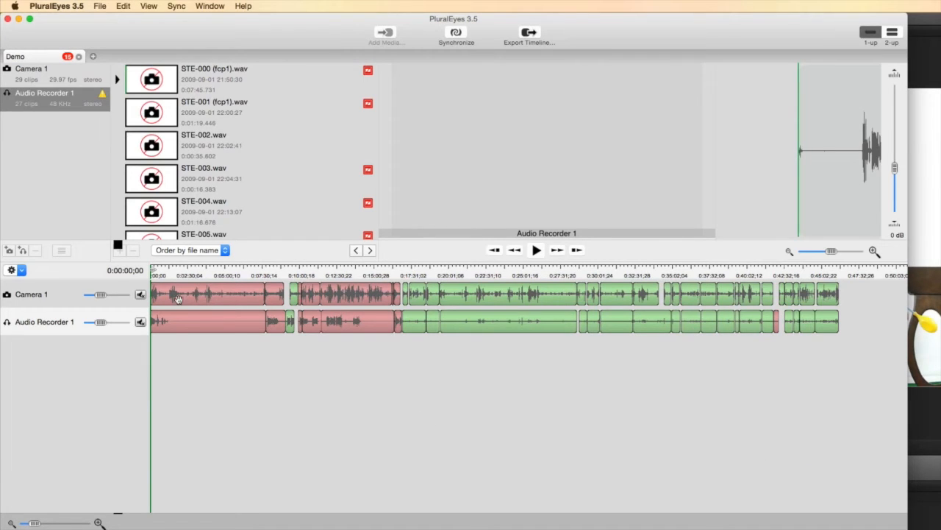
mouse_move(185, 295)
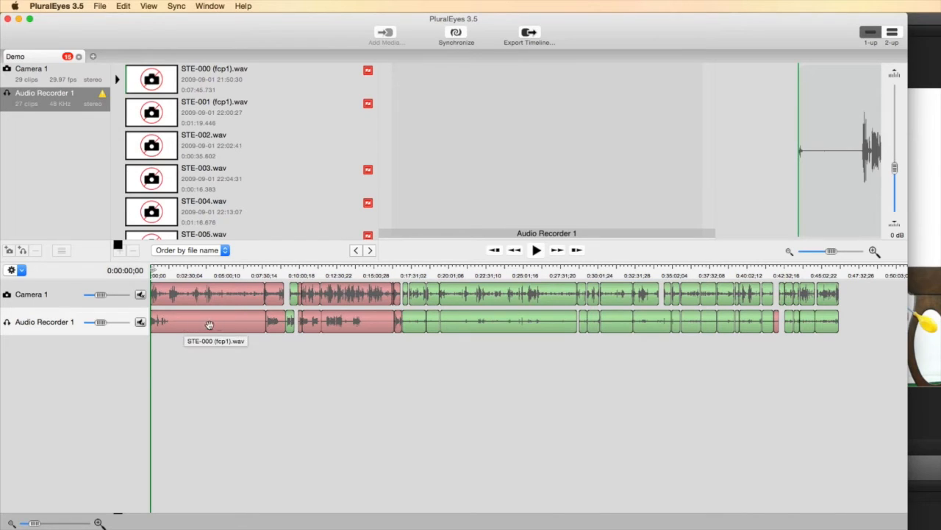
mouse_move(491, 409)
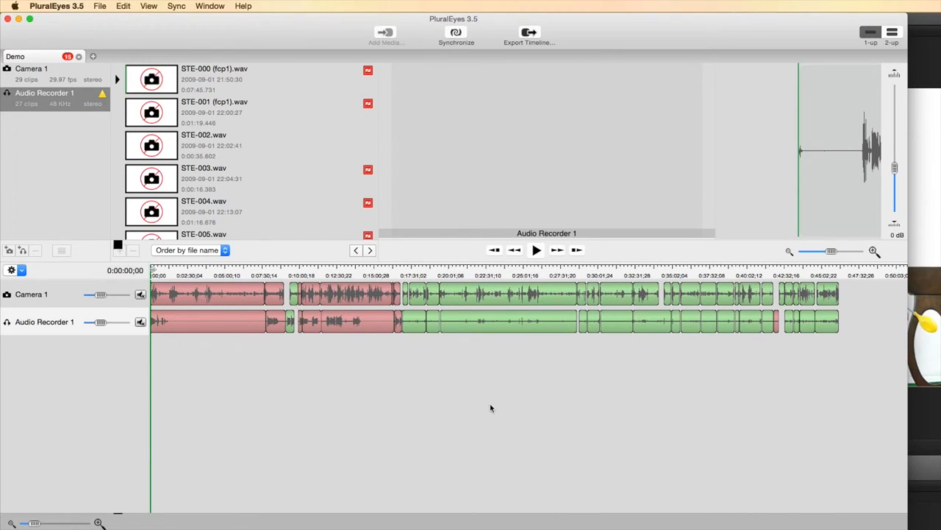
mouse_move(434, 272)
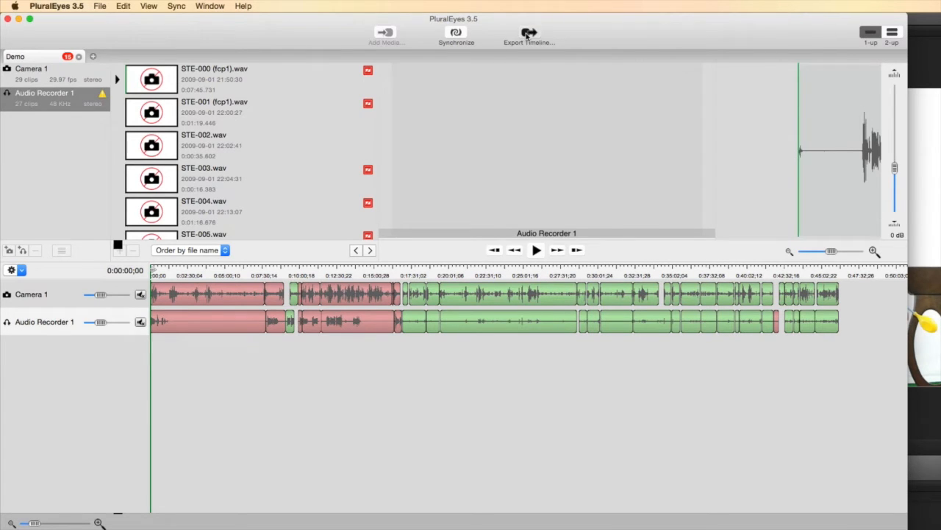
- Export the synced timeline in Final Cut Pro X format into the Pluraleyes Demo library
left_click(530, 33)
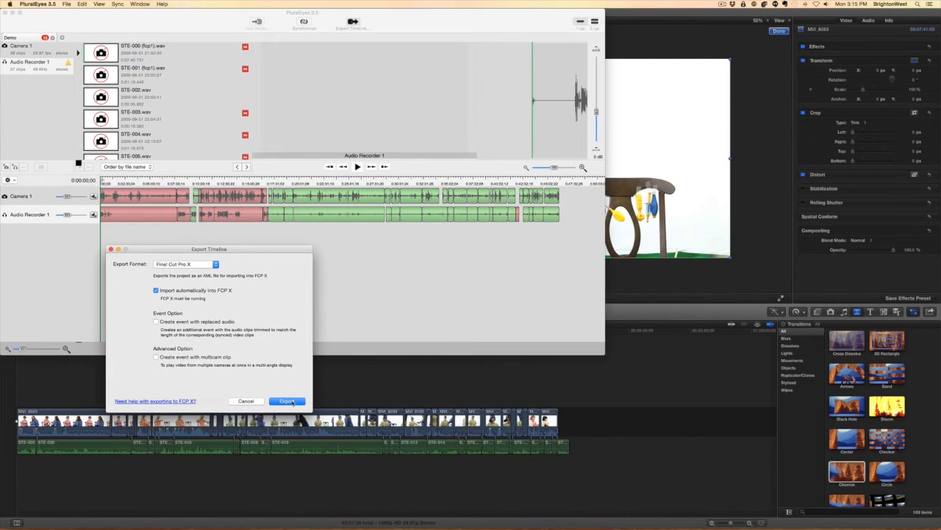
left_click(285, 400)
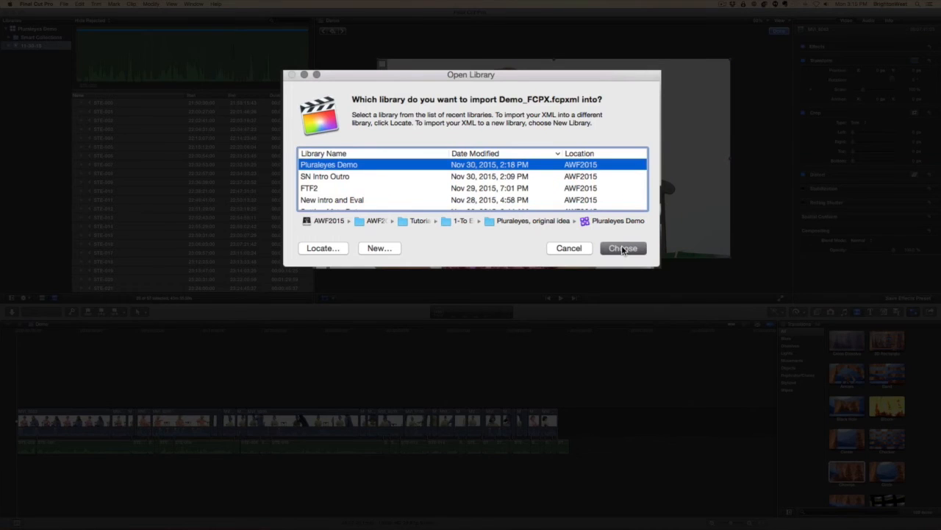
left_click(622, 247)
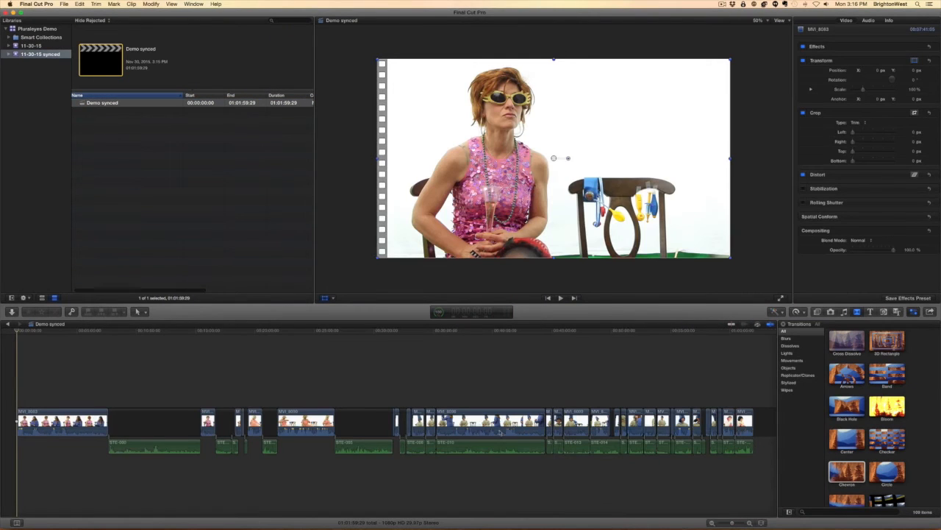
mouse_move(415, 324)
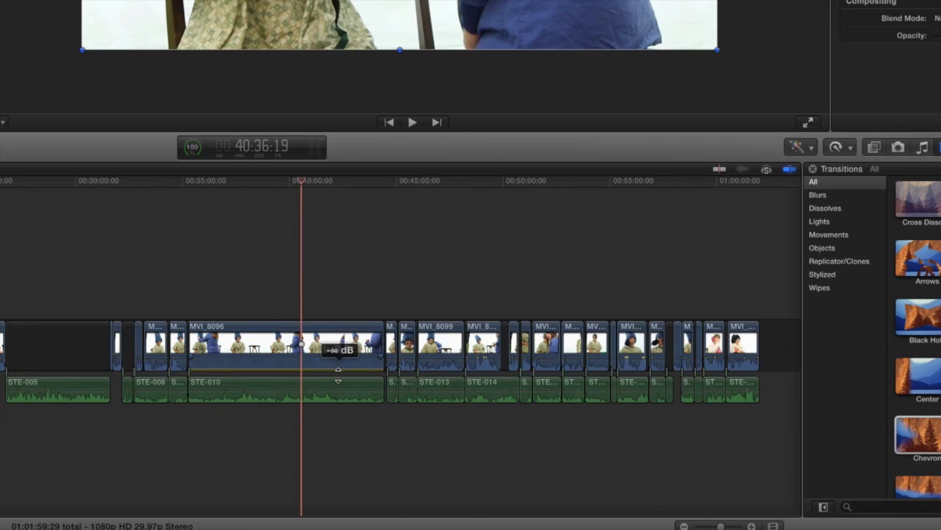
mouse_move(353, 355)
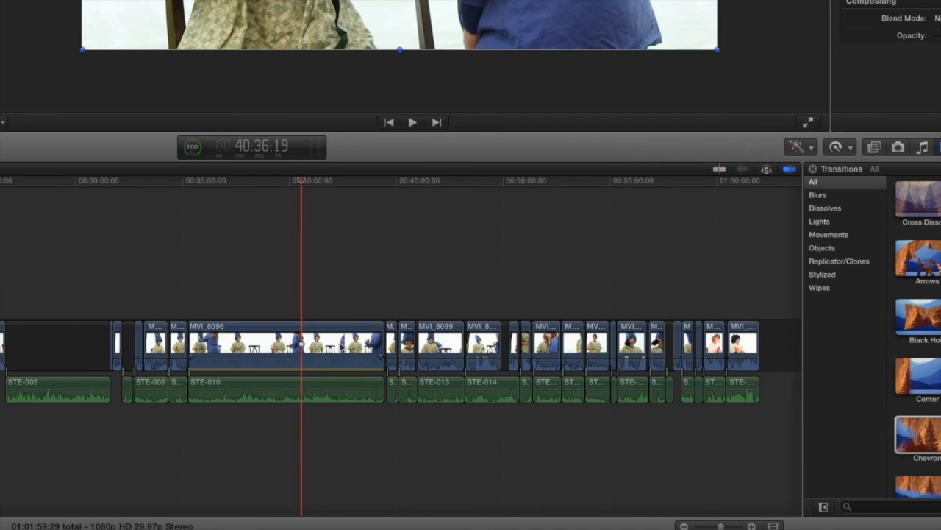
mouse_move(307, 361)
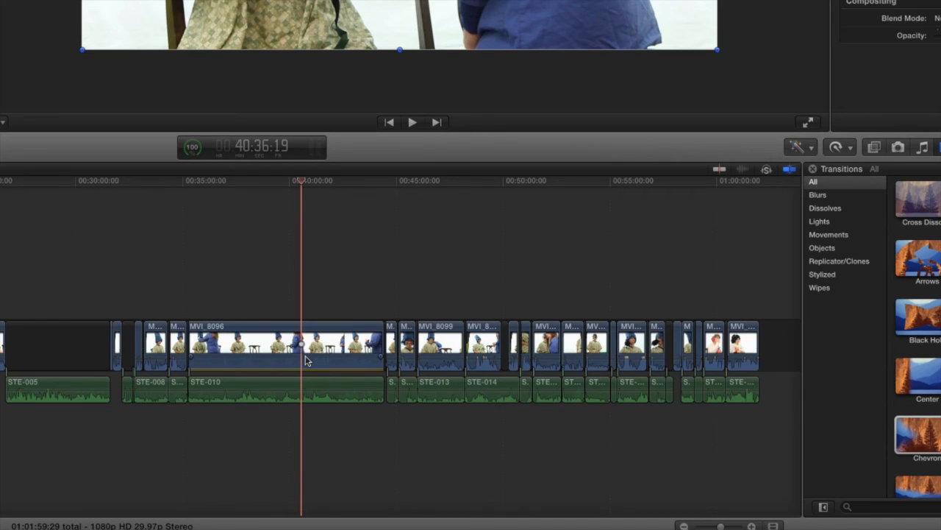